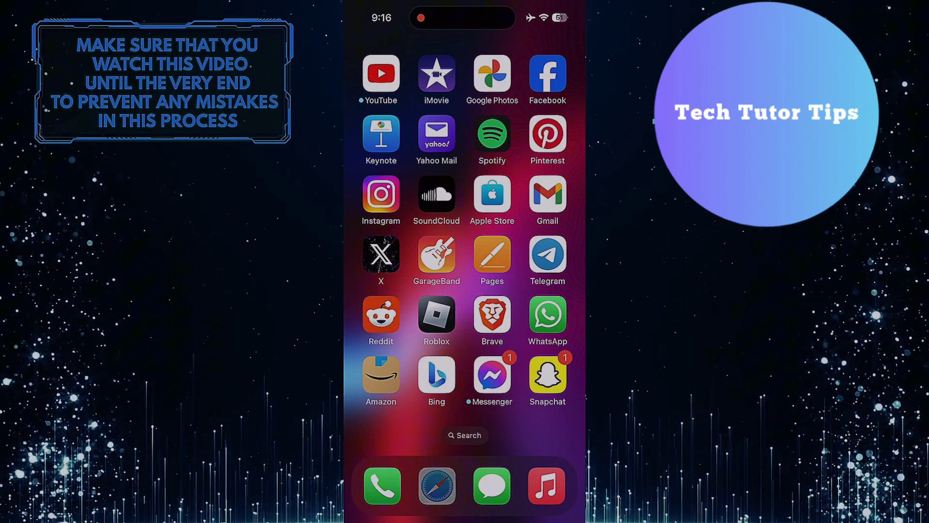
# - Search for 'meta verified' in Safari
pyautogui.click(436, 486)
pyautogui.write('meta v')
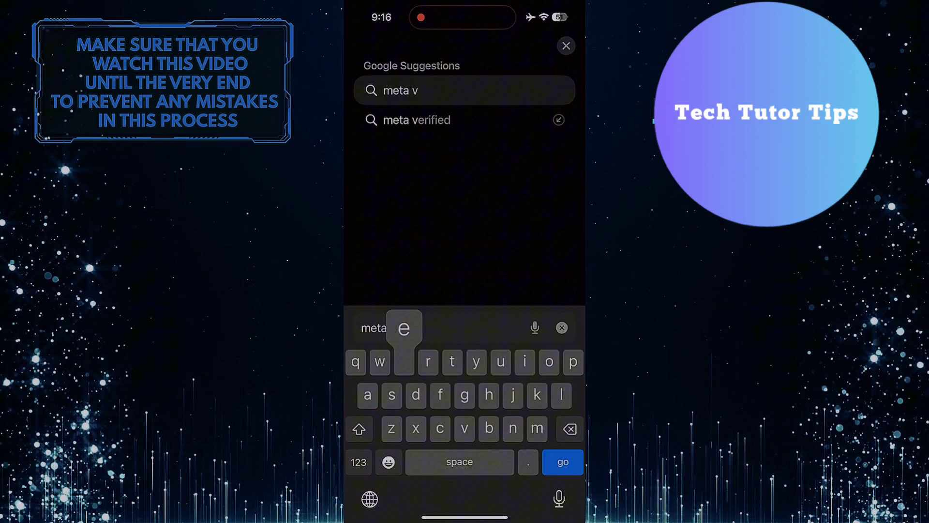
pyautogui.write('erified')
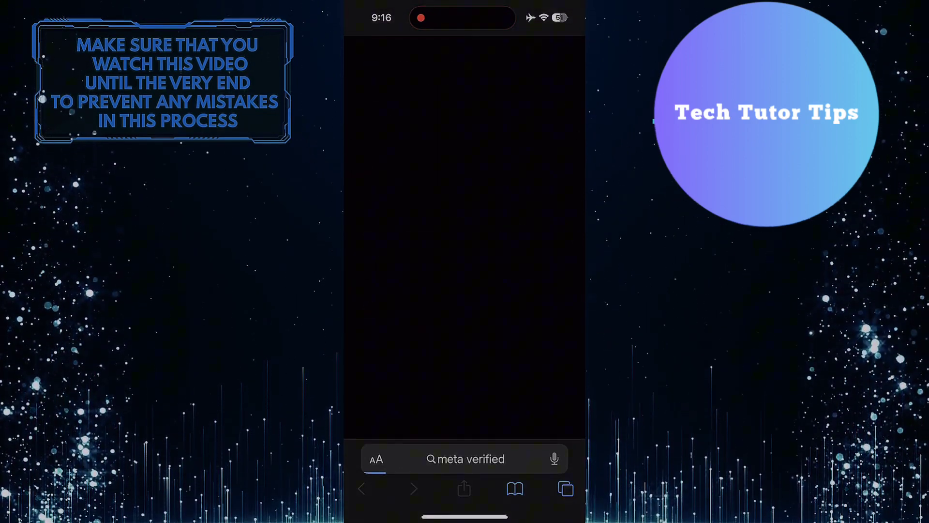
pyautogui.click(465, 459)
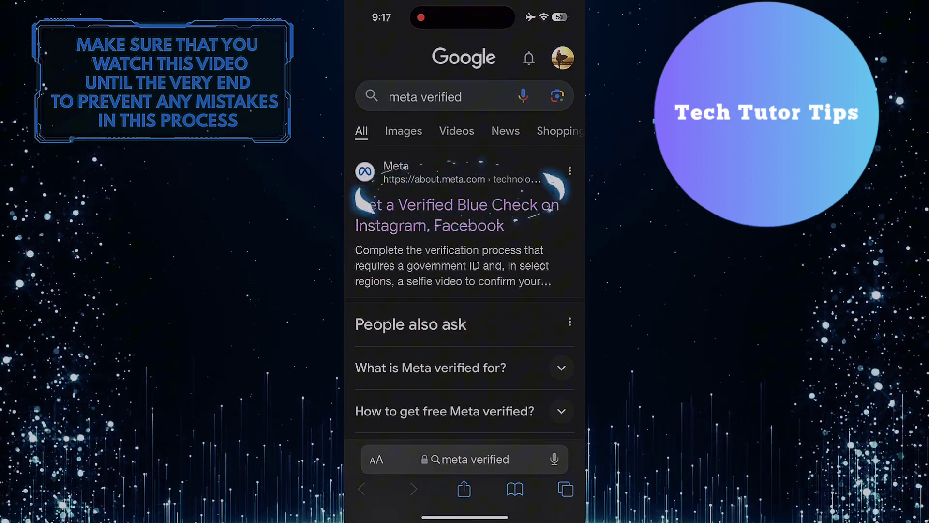
# - Open the about.meta.com Meta Verified result and choose the Instagram sign-up
pyautogui.click(457, 215)
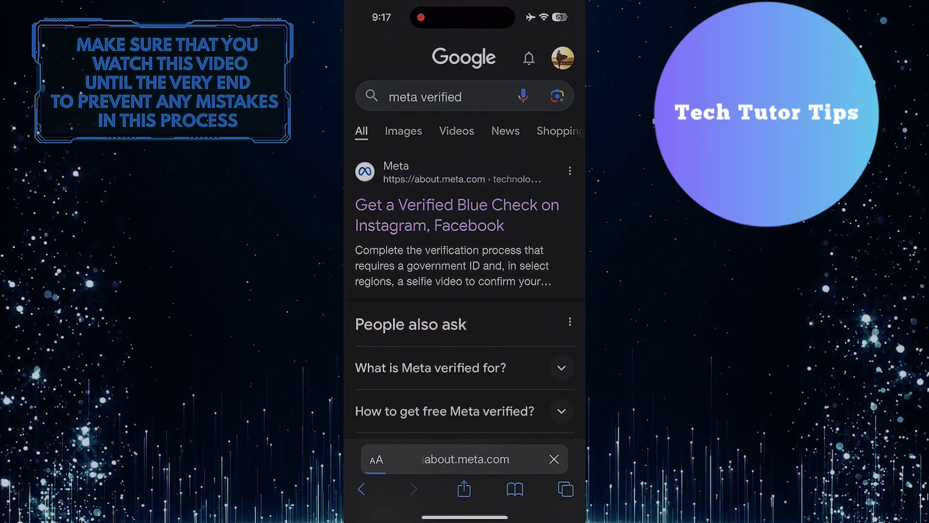
pyautogui.click(456, 214)
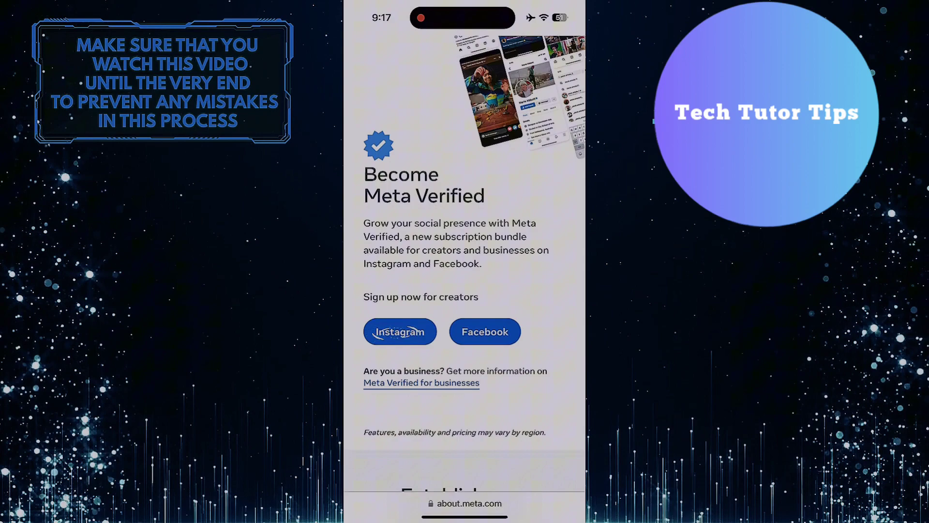
pyautogui.click(399, 331)
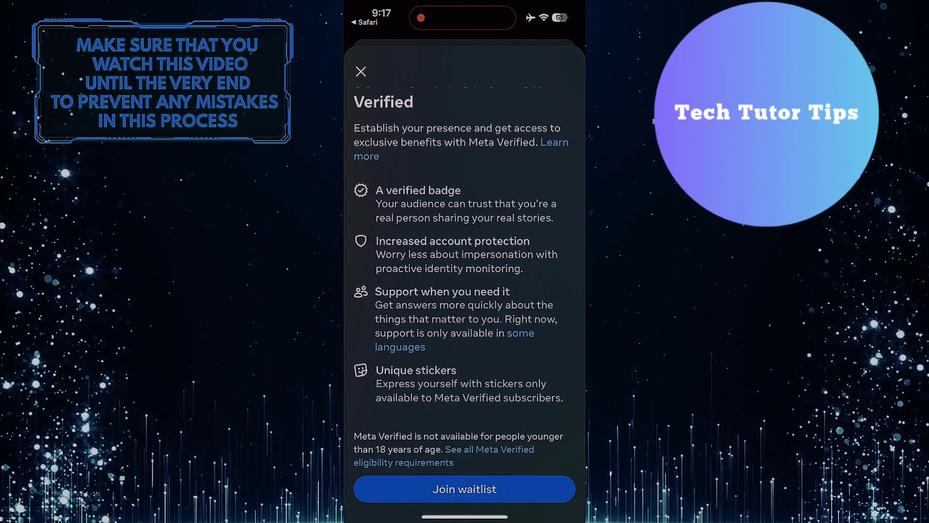
pyautogui.click(464, 489)
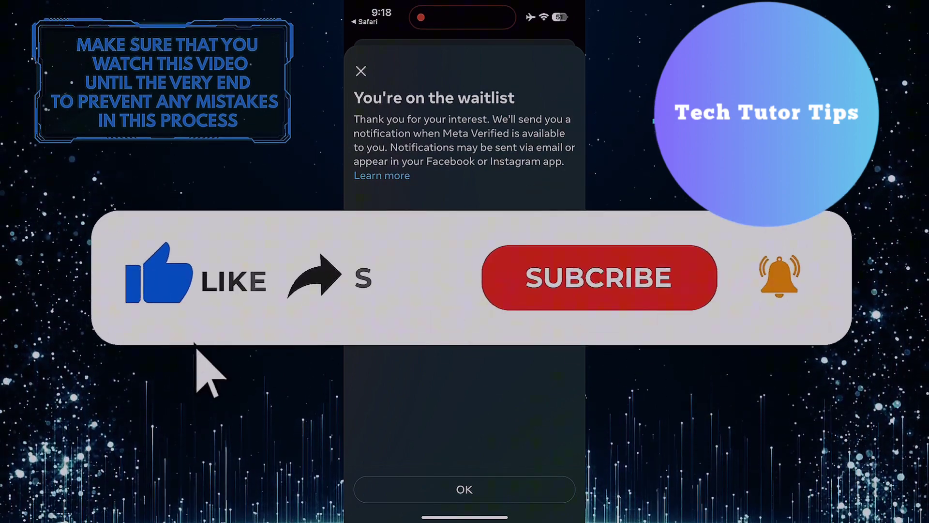
pyautogui.moveTo(332, 297)
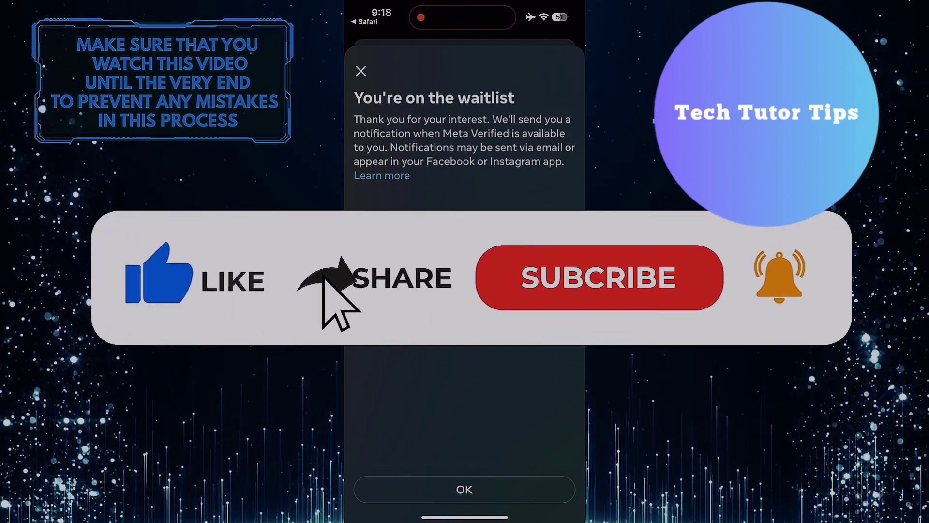